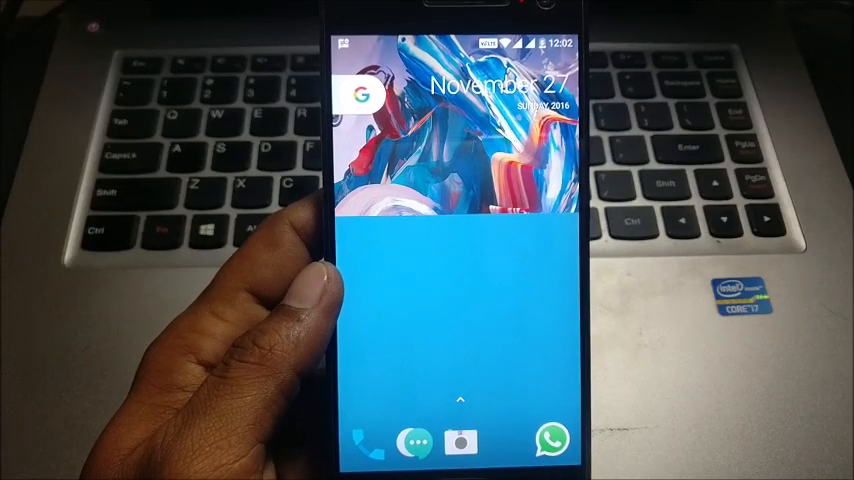
Swipe up on the home screen to reveal the app drawer with Settings, Gmail and Play Store
scroll("up", 3)
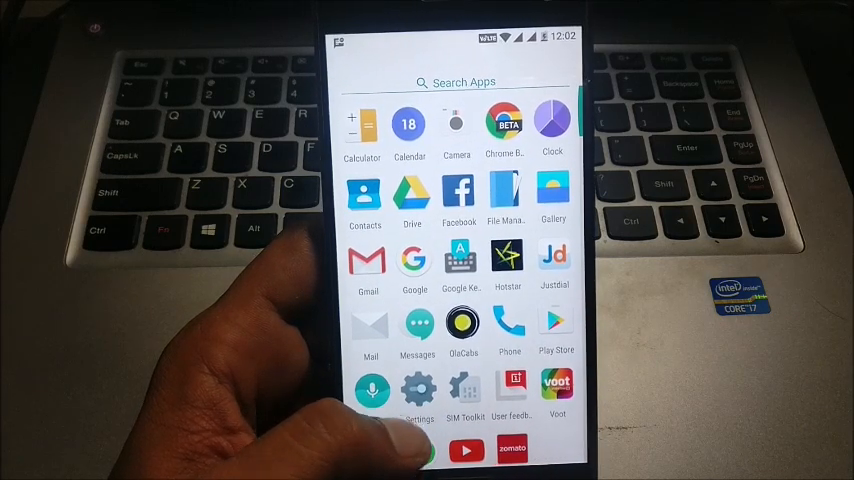
Launch Settings from the app drawer and reach its System section
scroll("down", 3)
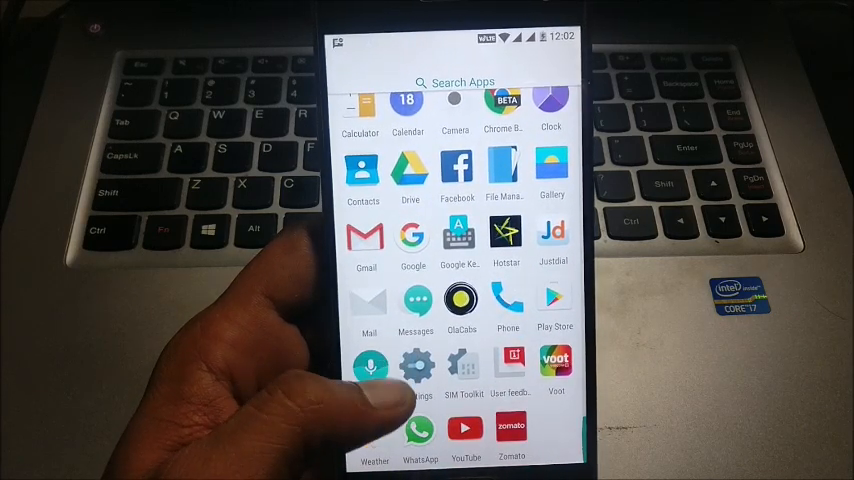
left_click(415, 365)
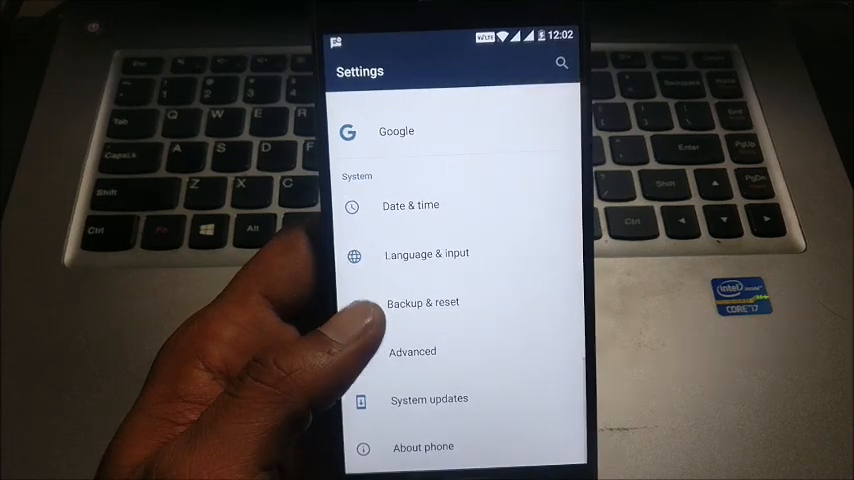
Exit Settings and swipe back up into the app drawer
left_click(411, 351)
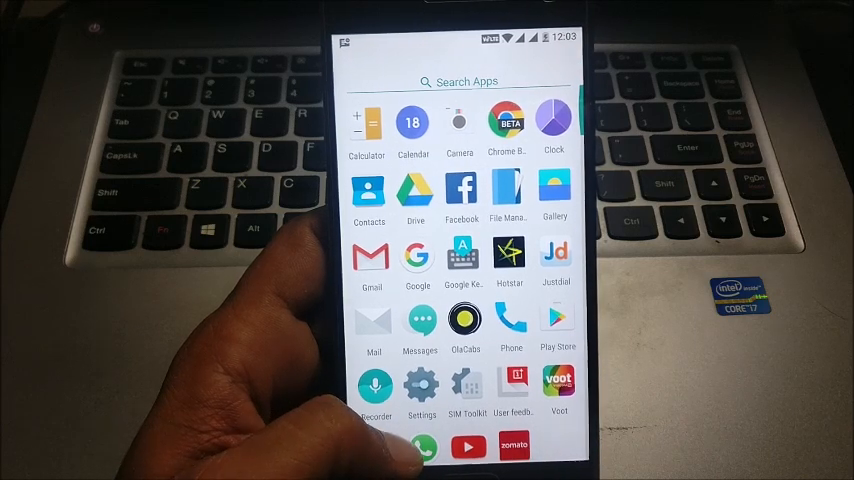
scroll("up", 3)
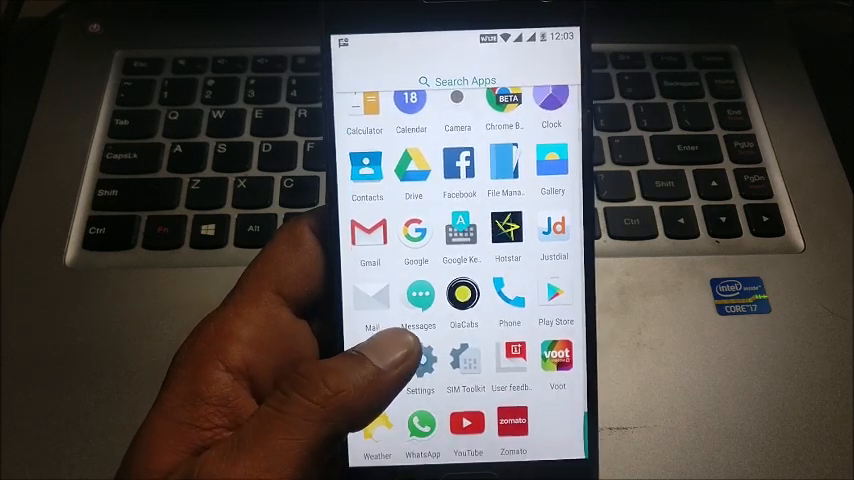
scroll("up", 3)
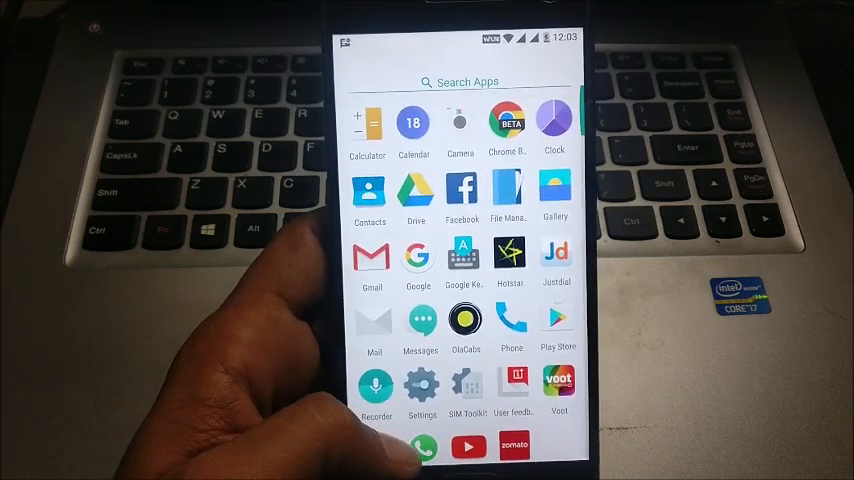